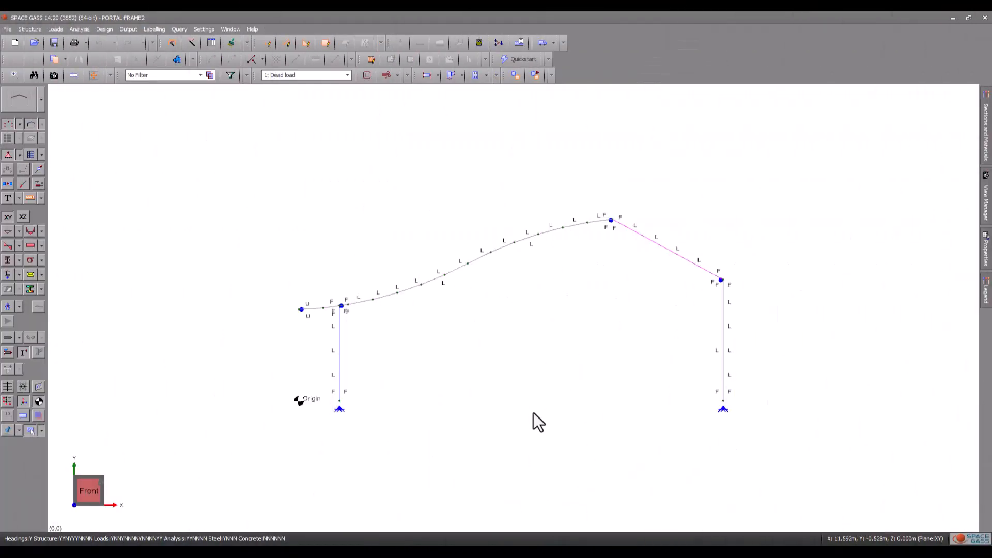
mouse_move(539, 435)
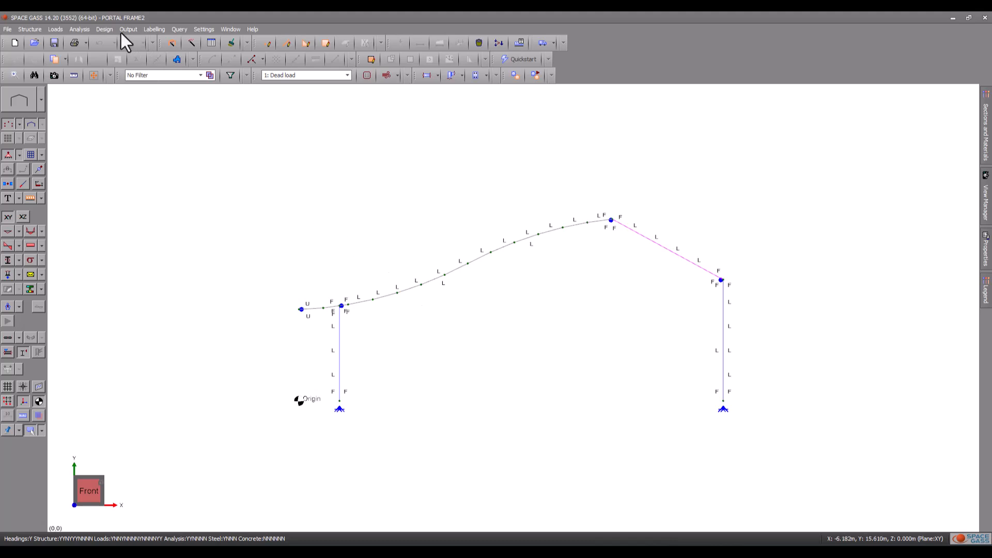
- Open the Design menu to show the steel member design codes
left_click(104, 29)
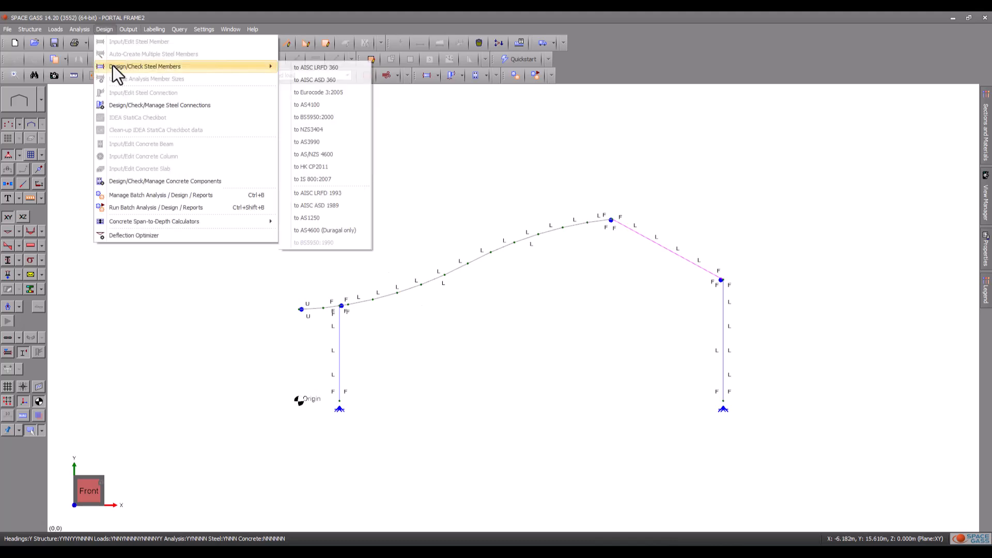
mouse_move(319, 104)
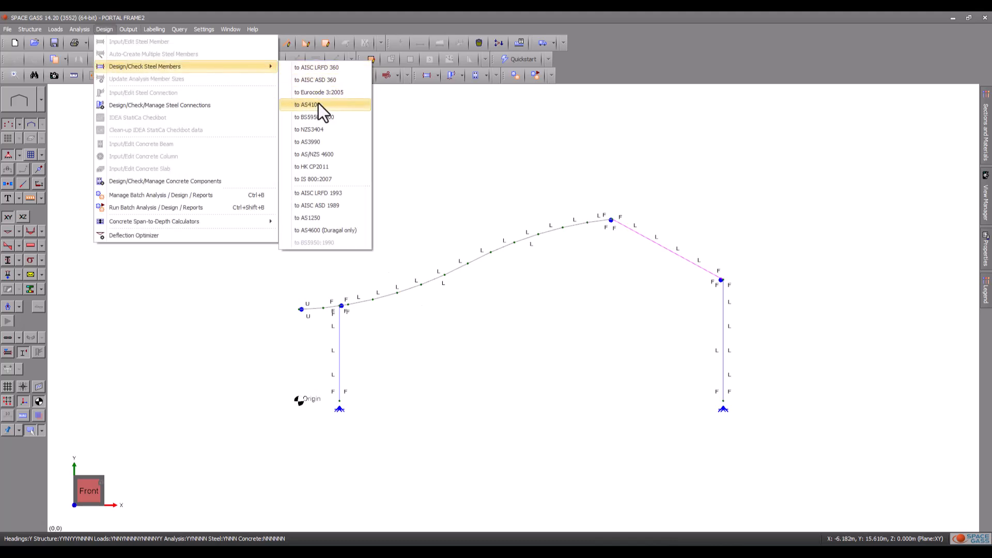
- Run an AS4100 steel member check using only load combinations 10–12
left_click(308, 104)
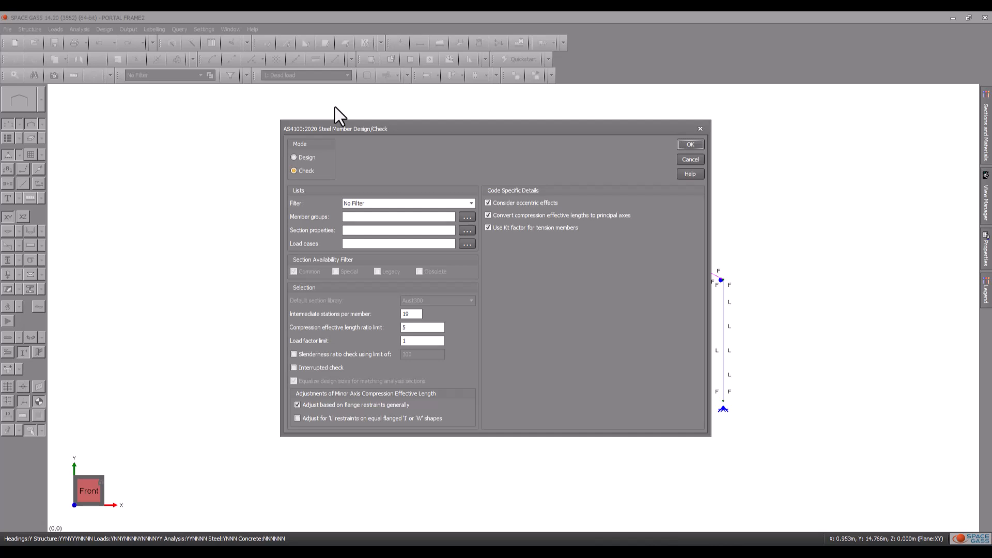
mouse_move(455, 258)
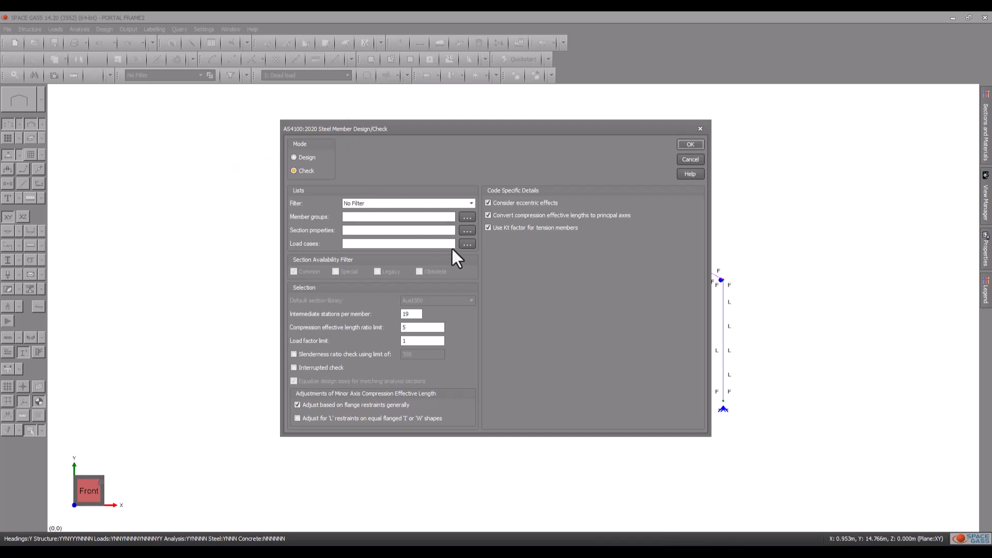
left_click(467, 243)
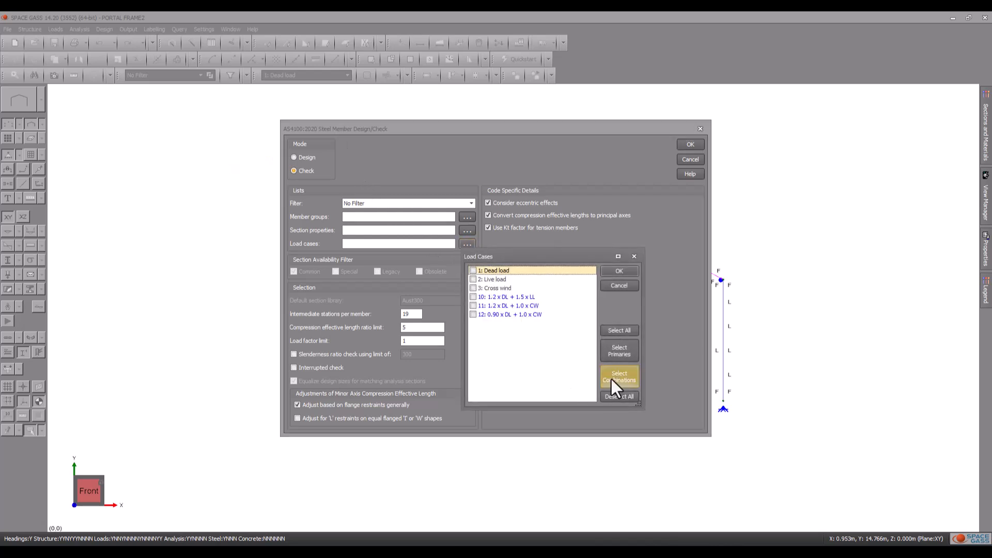
left_click(618, 270)
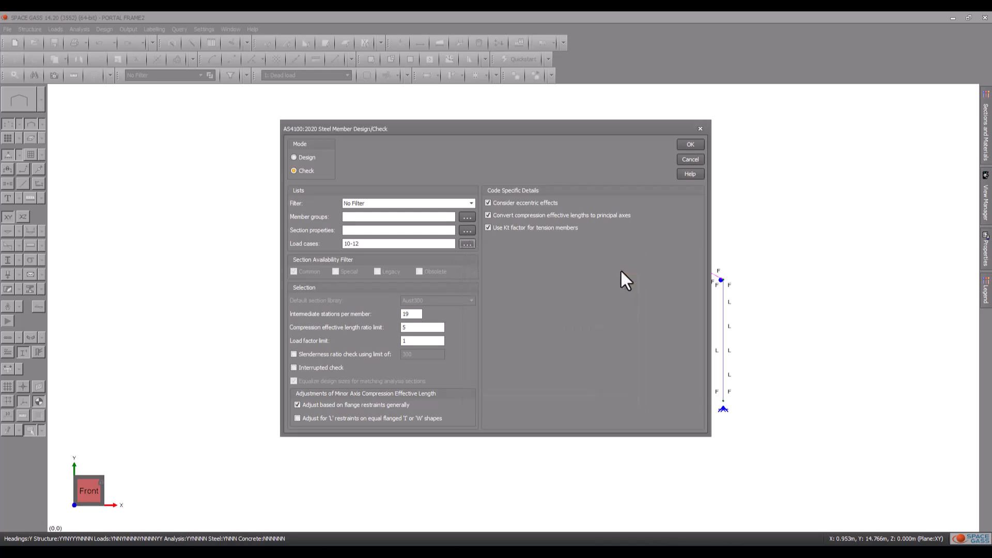
left_click(690, 144)
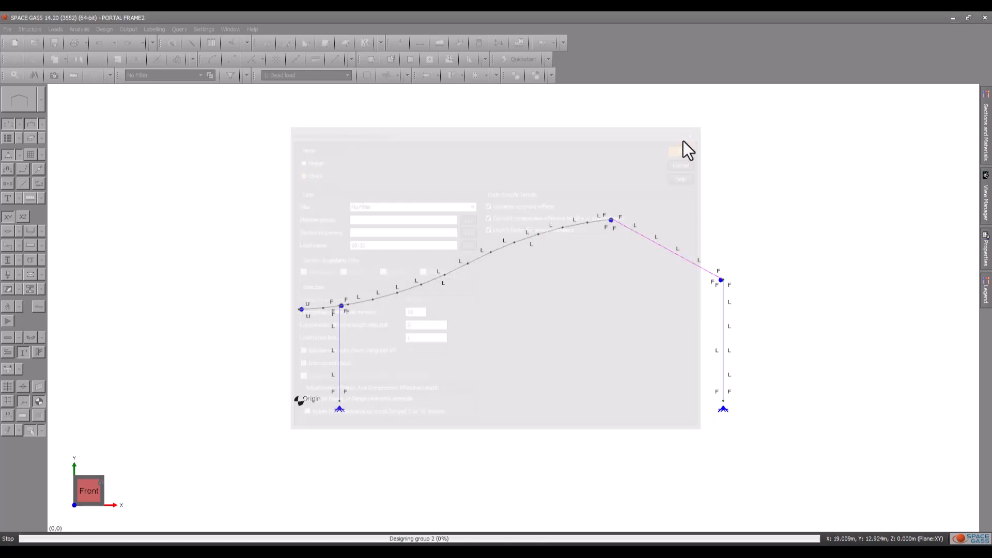
left_click(677, 152)
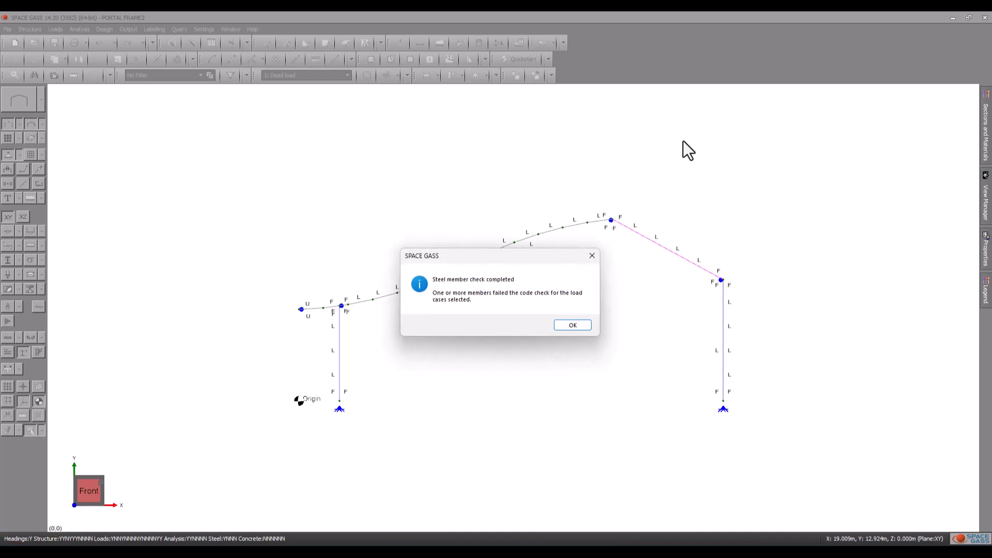
- Dismiss the check-completed message and colour members by steel check result
left_click(572, 324)
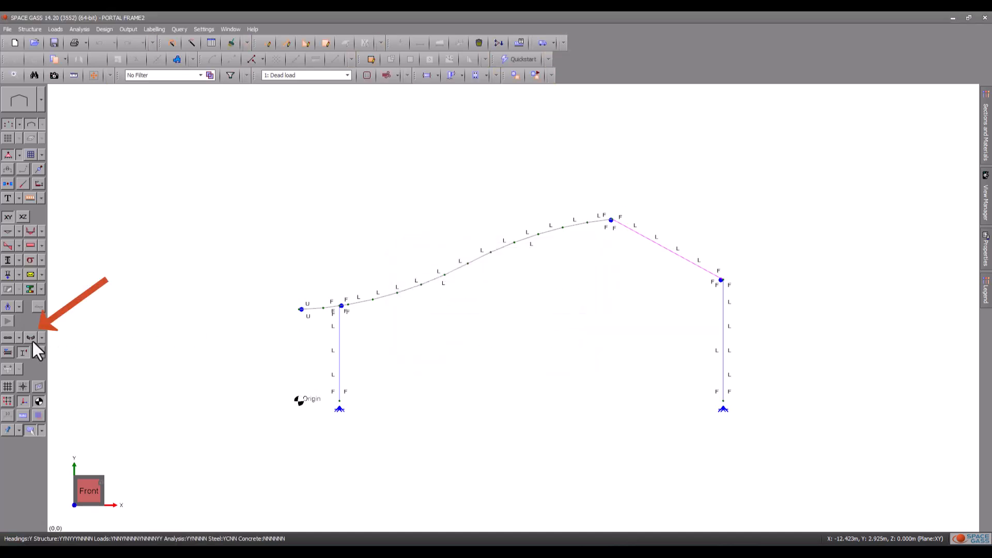
left_click(30, 338)
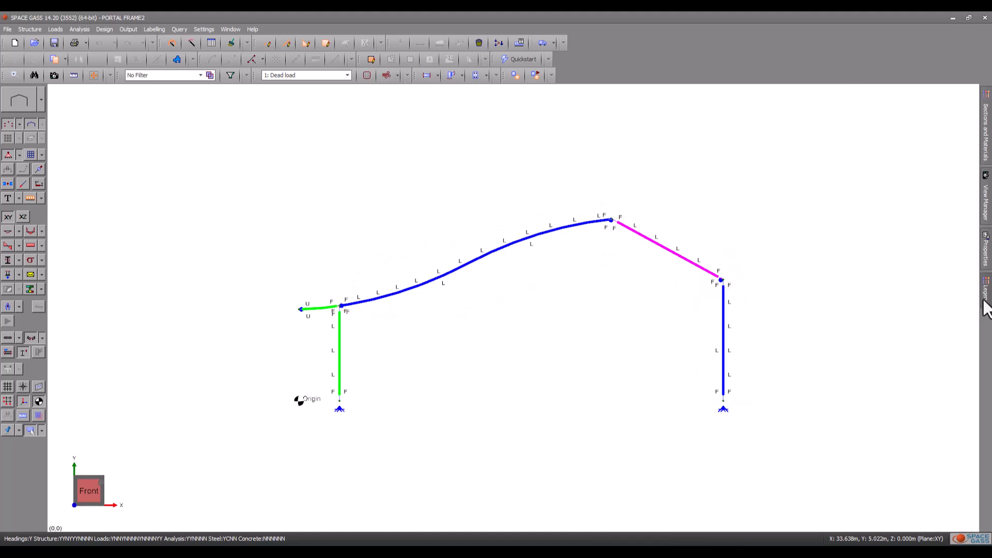
mouse_move(961, 305)
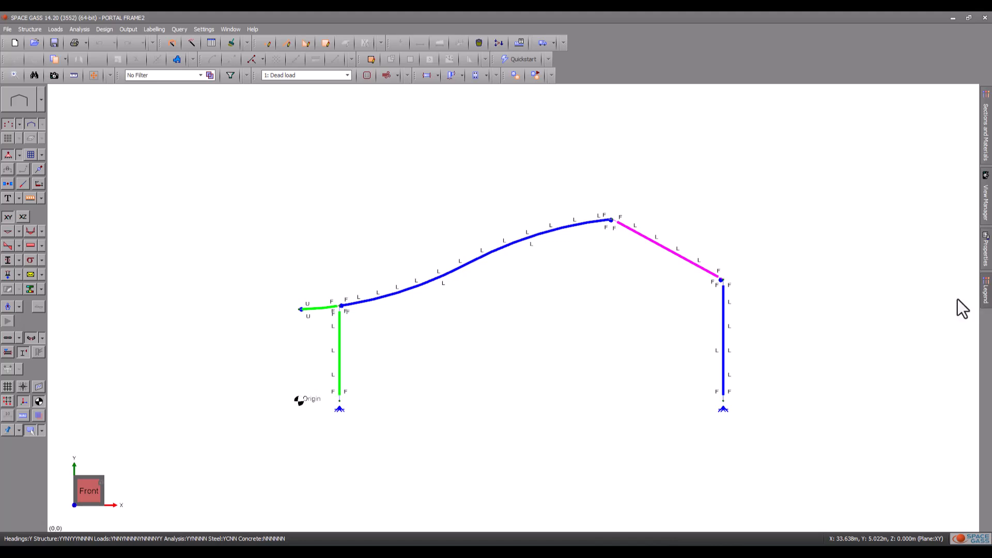
mouse_move(231, 118)
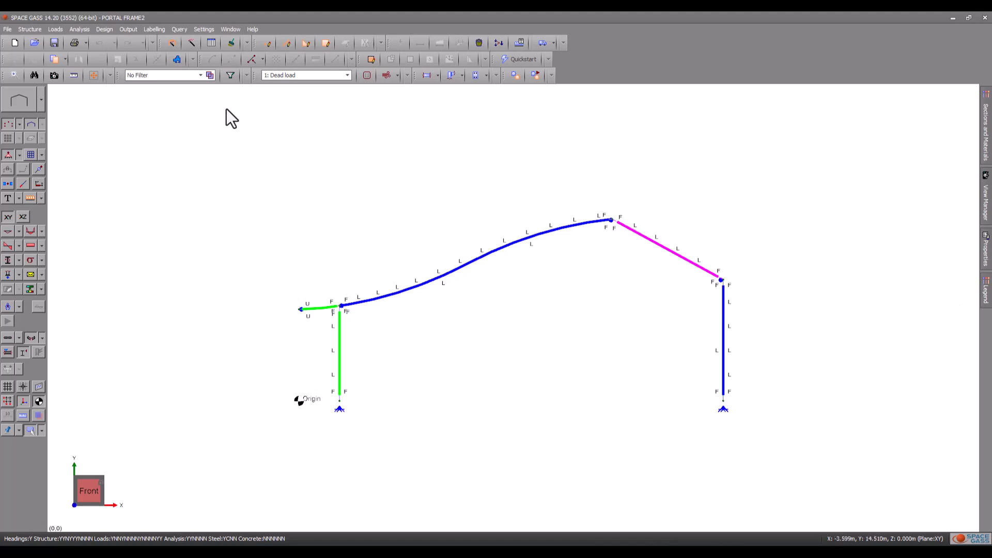
mouse_move(230, 75)
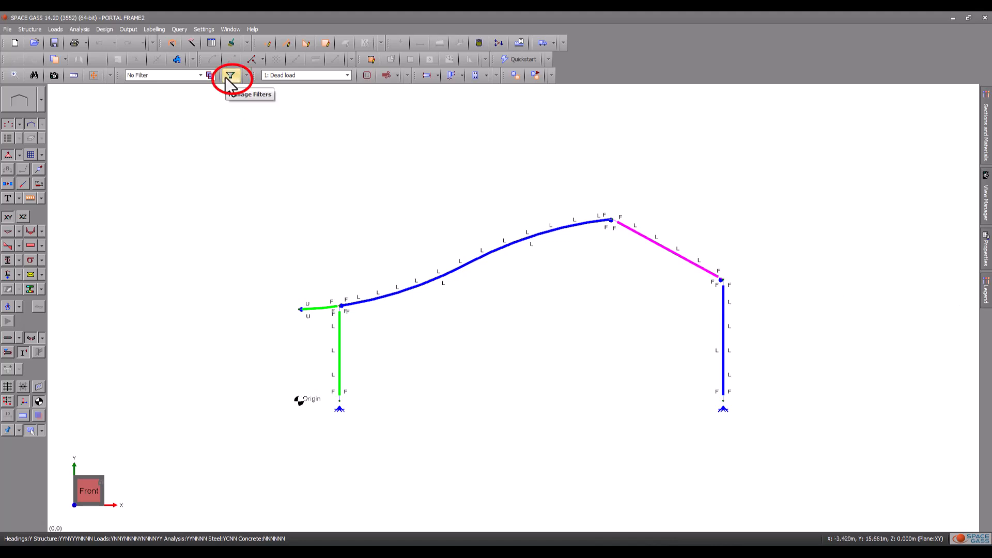
- Add a 'Passed members' steel-check filter, then set the filter back to No Filter
left_click(230, 75)
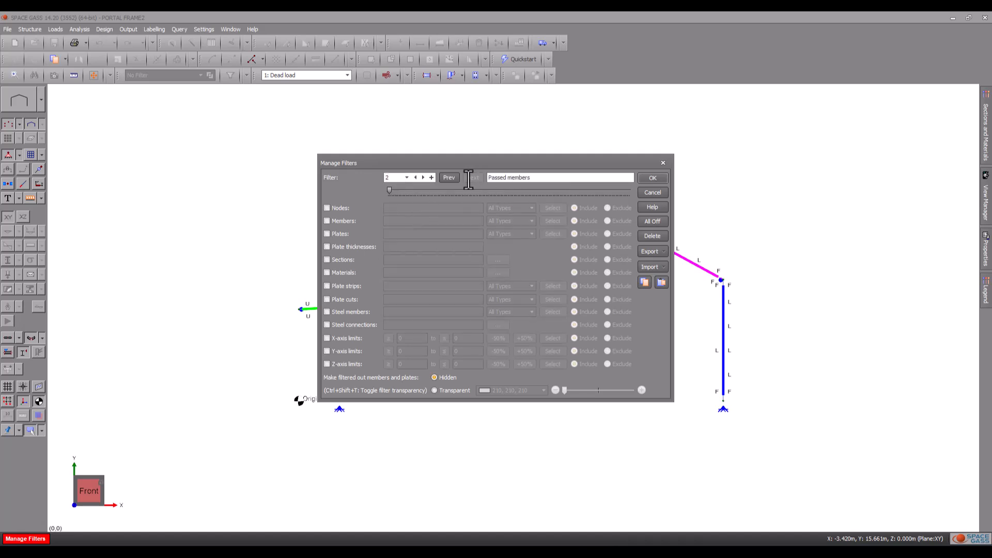
left_click(327, 311)
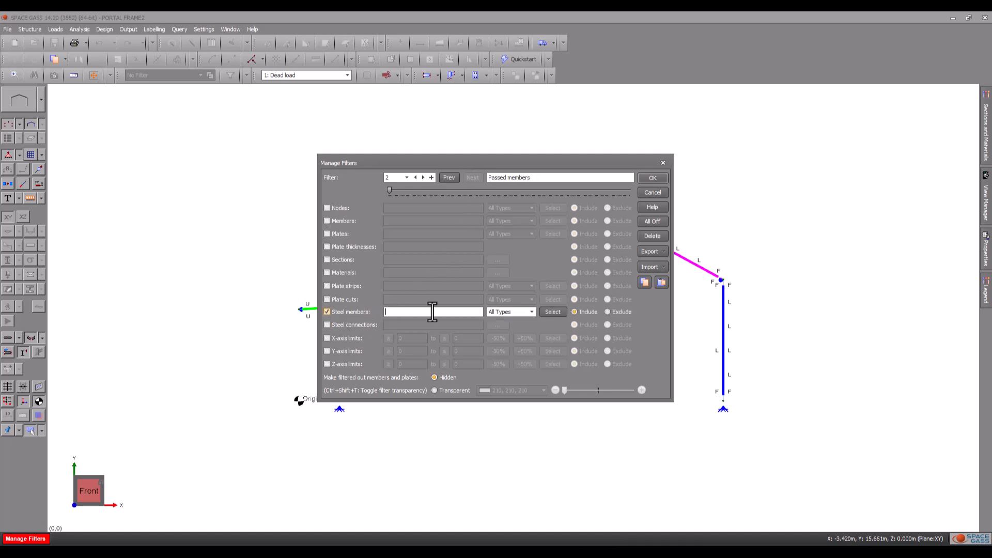
left_click(530, 311)
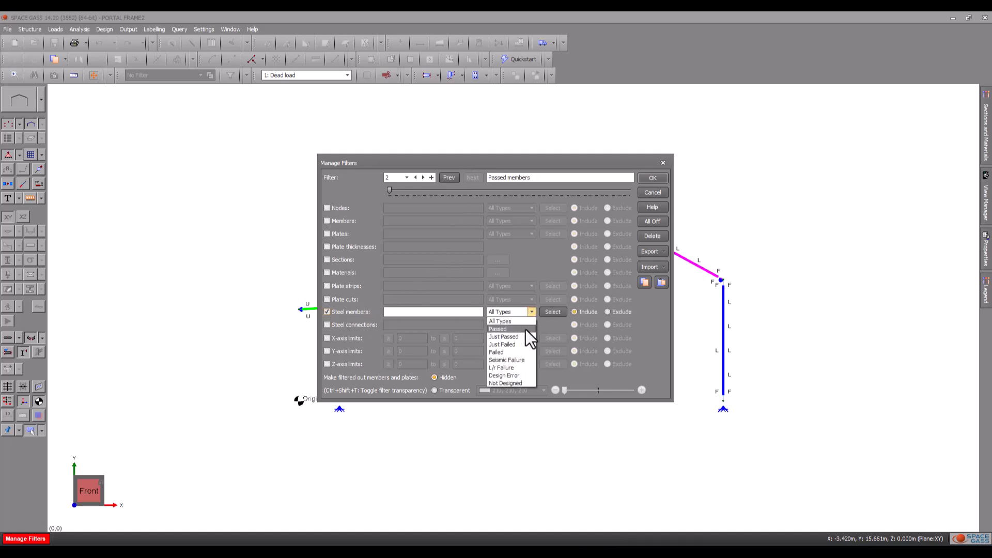
left_click(497, 328)
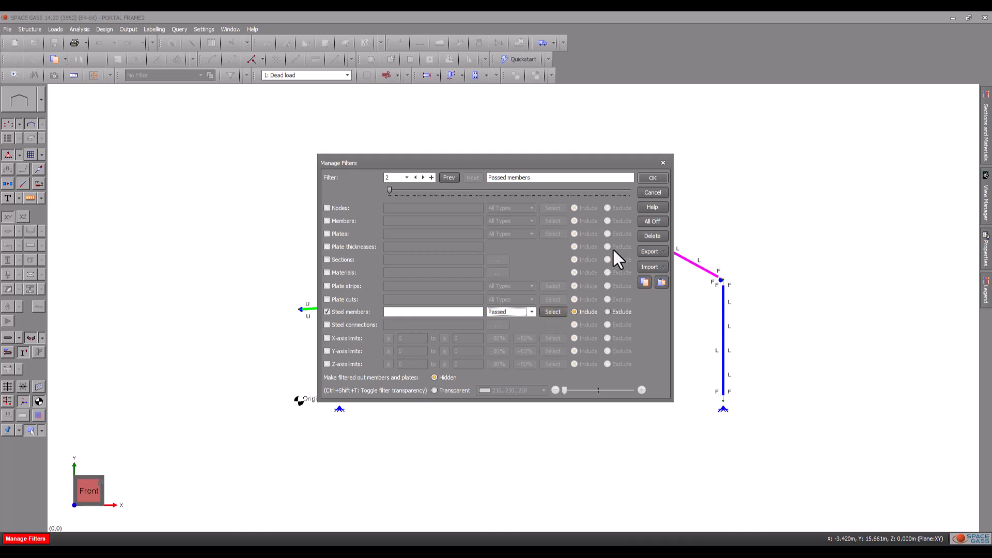
left_click(652, 178)
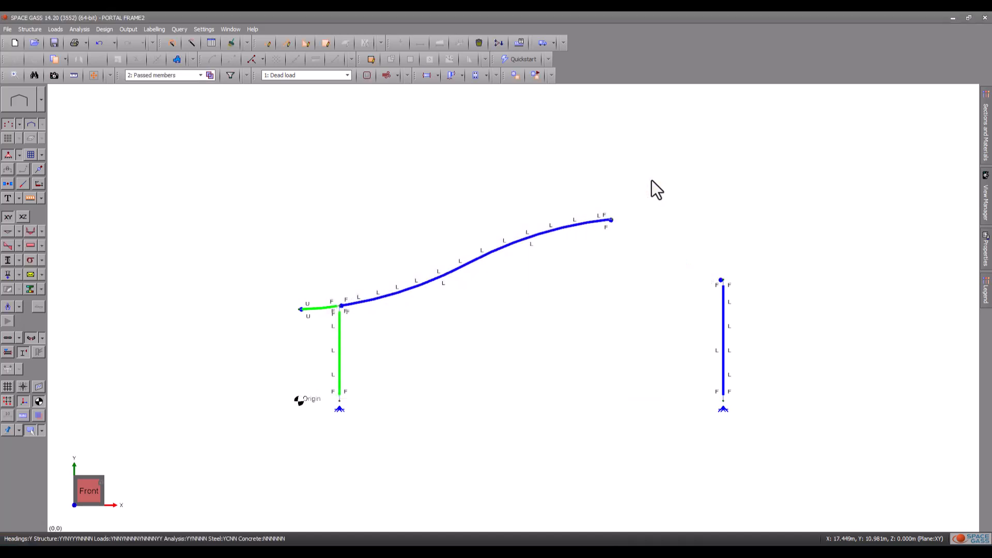
mouse_move(291, 144)
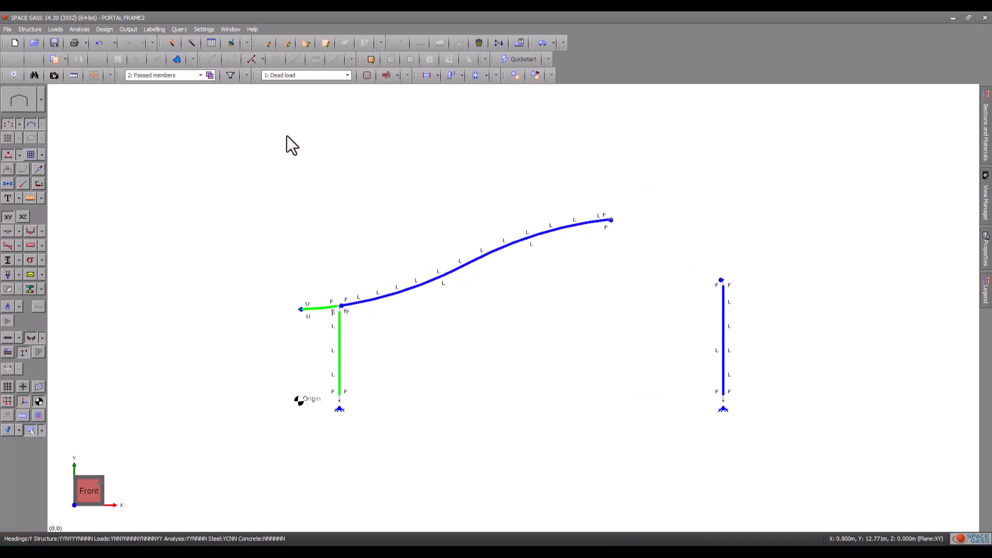
left_click(200, 75)
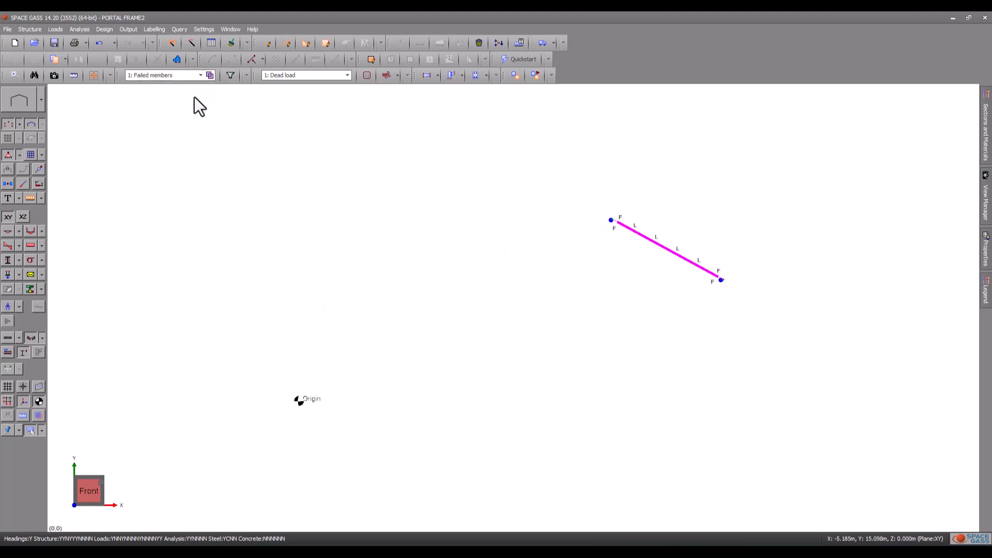
left_click(200, 74)
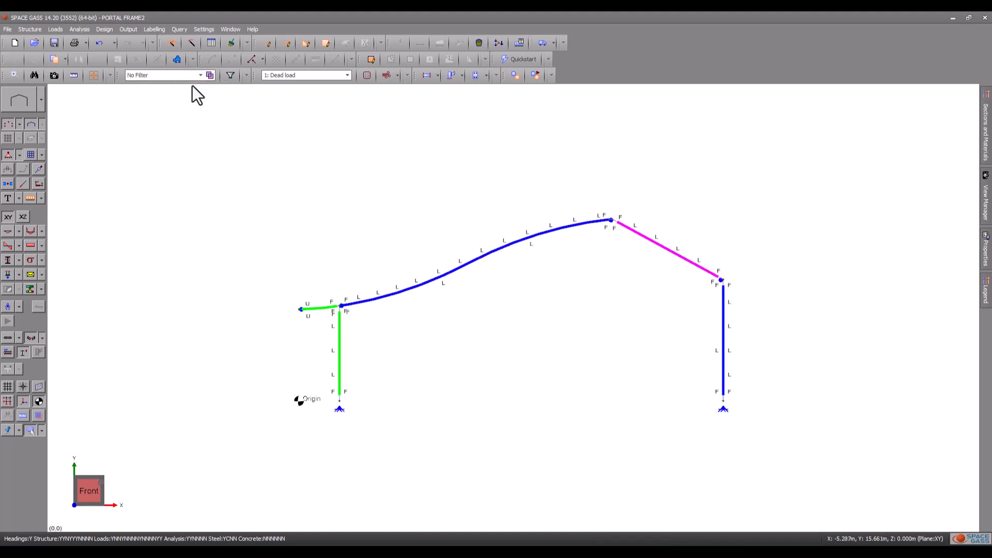
mouse_move(217, 156)
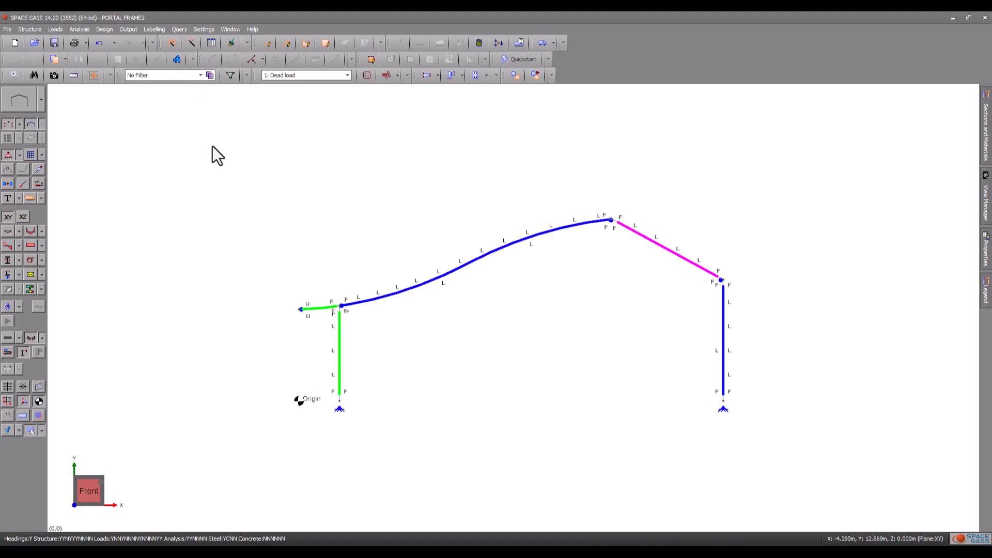
right_click(569, 222)
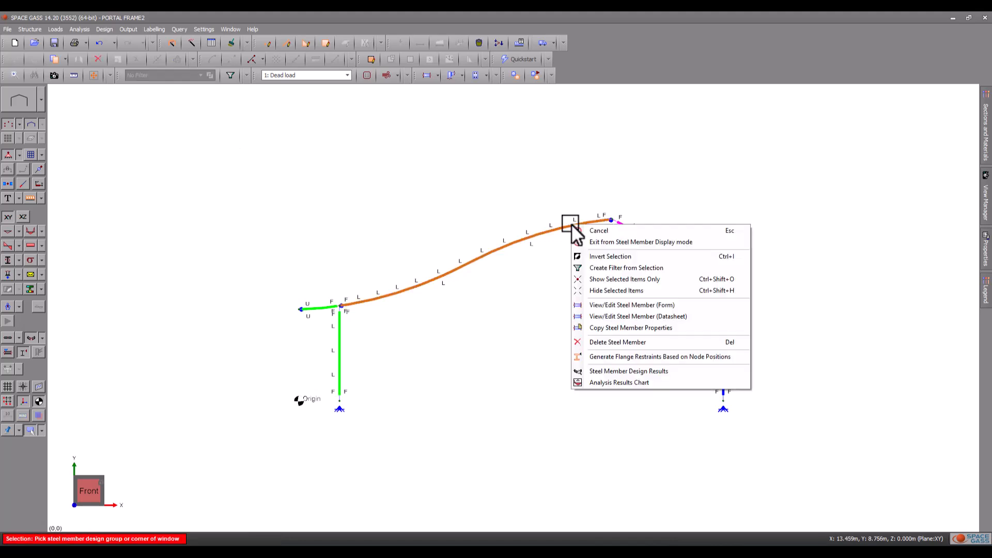
left_click(628, 371)
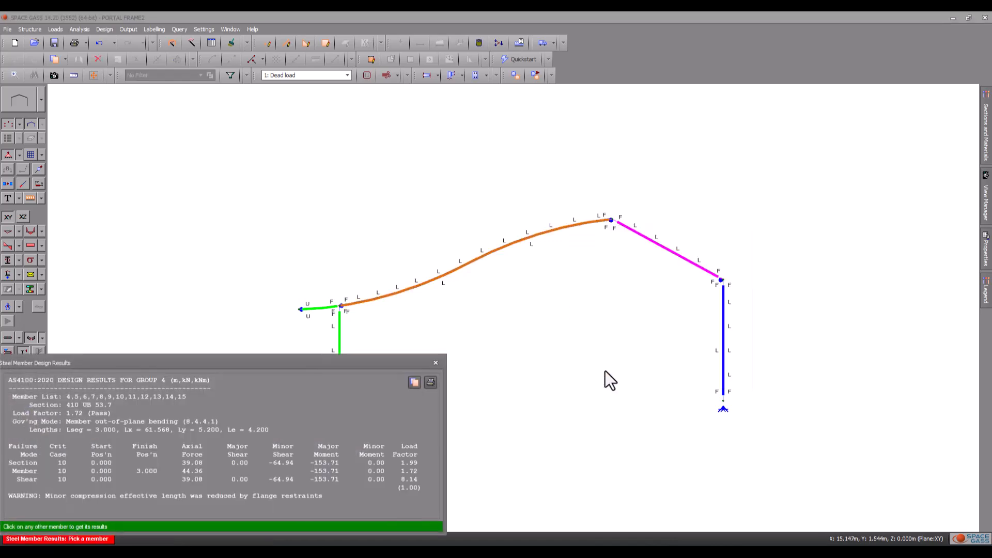
left_click_drag(36, 362, 289, 175)
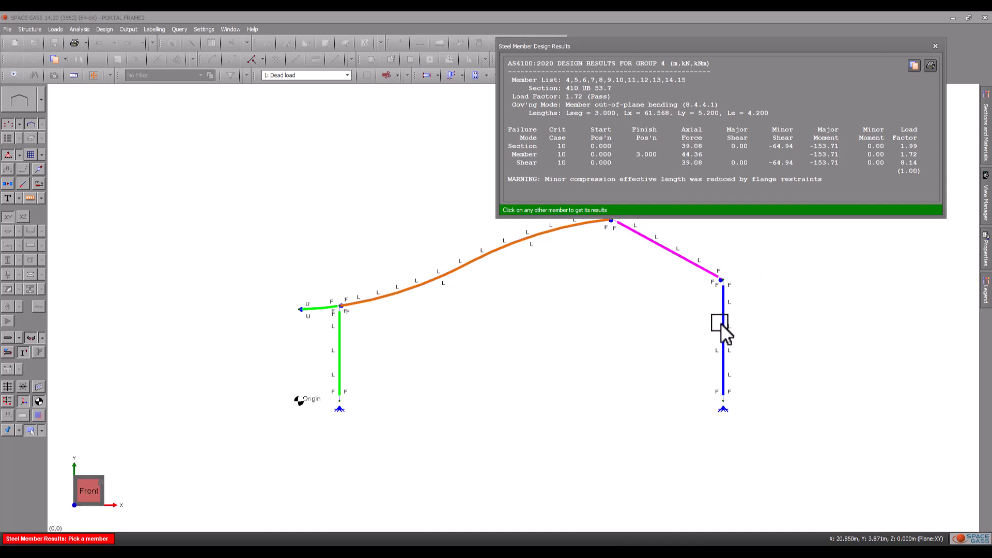
left_click(723, 348)
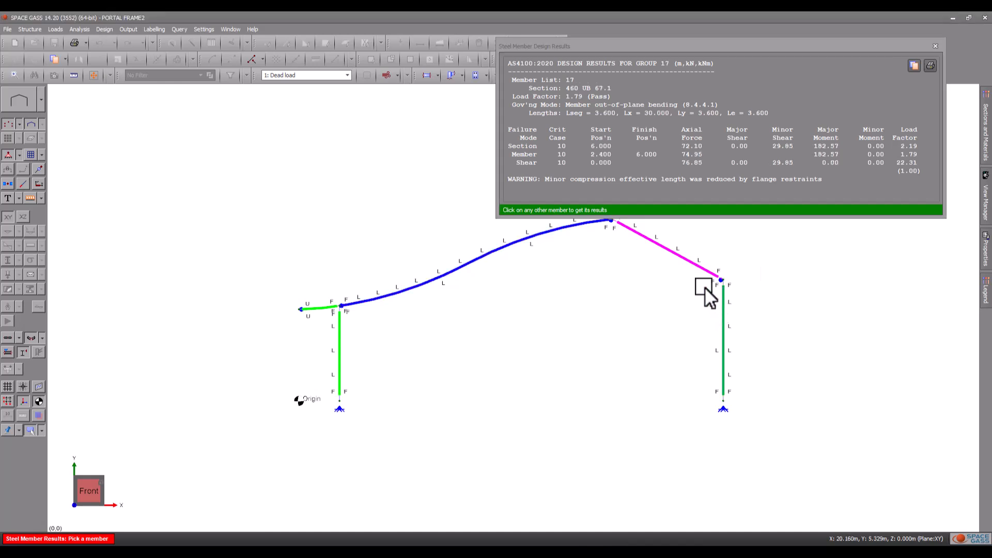
left_click(699, 272)
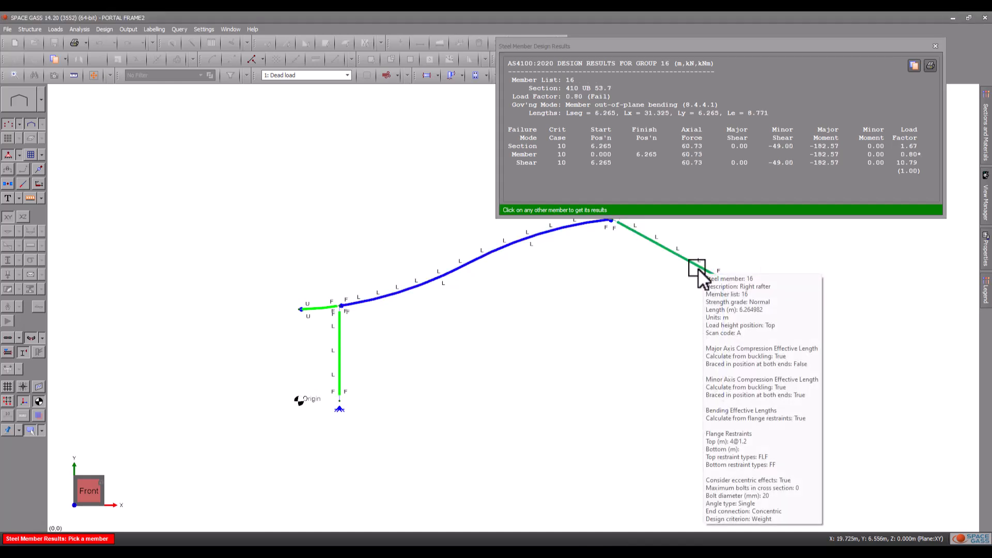
left_click(338, 353)
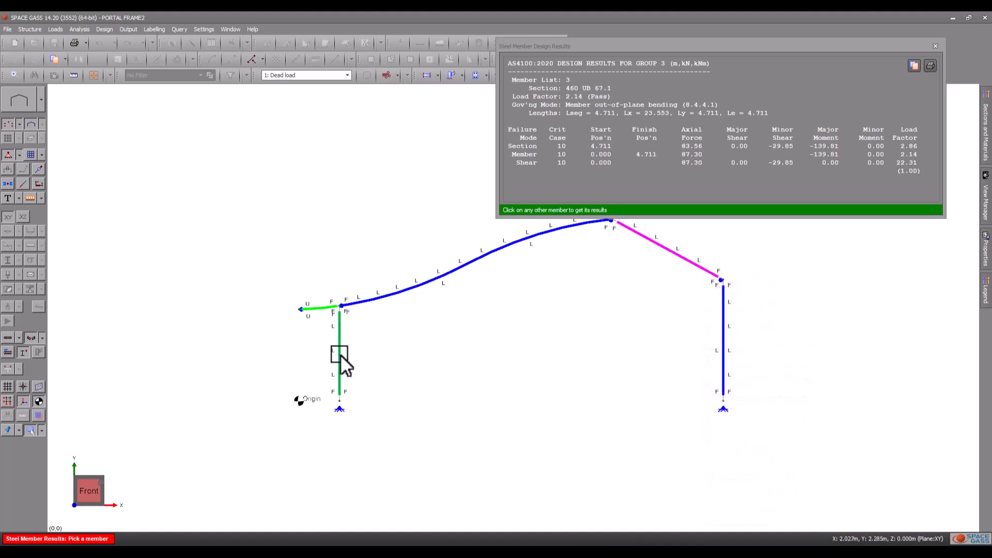
mouse_move(925, 79)
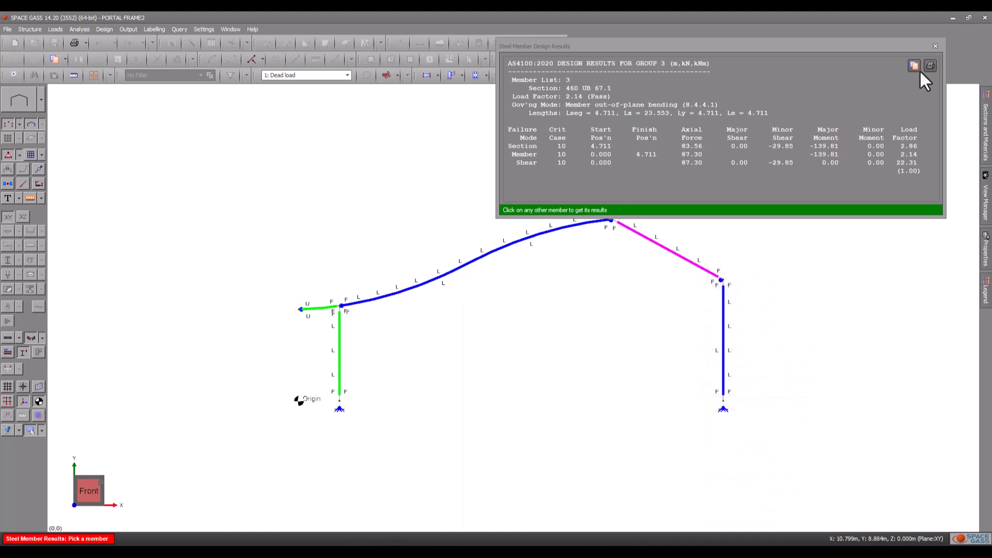
left_click(935, 46)
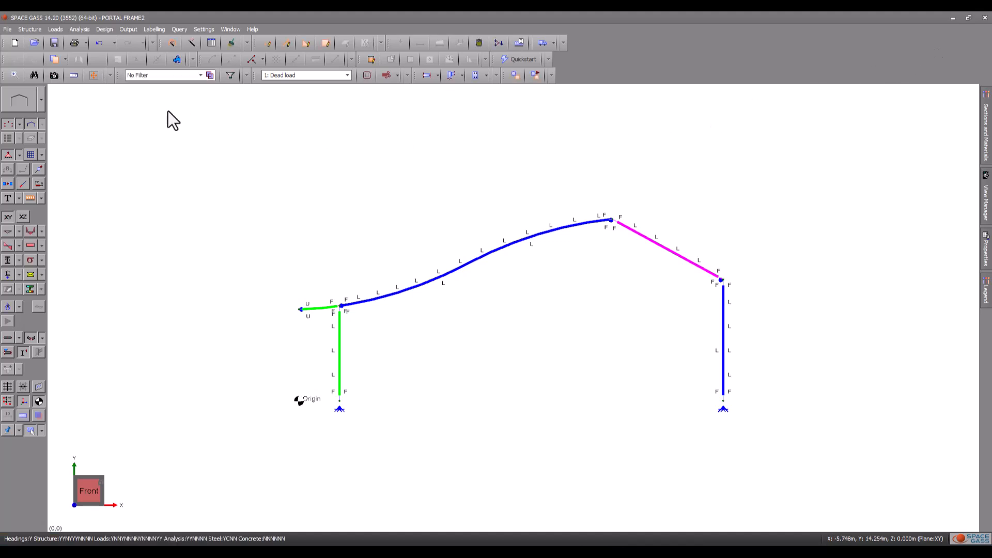
left_click(75, 42)
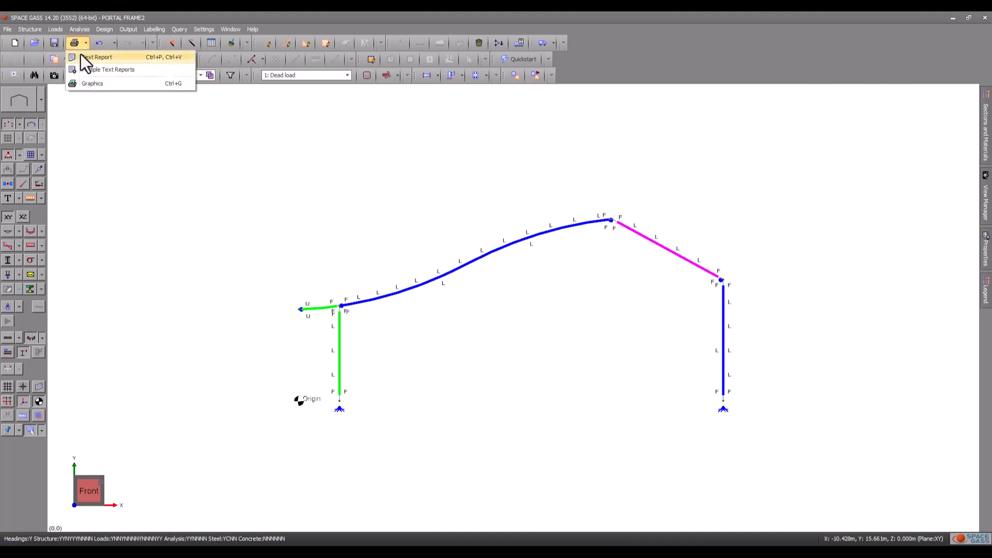
left_click(75, 43)
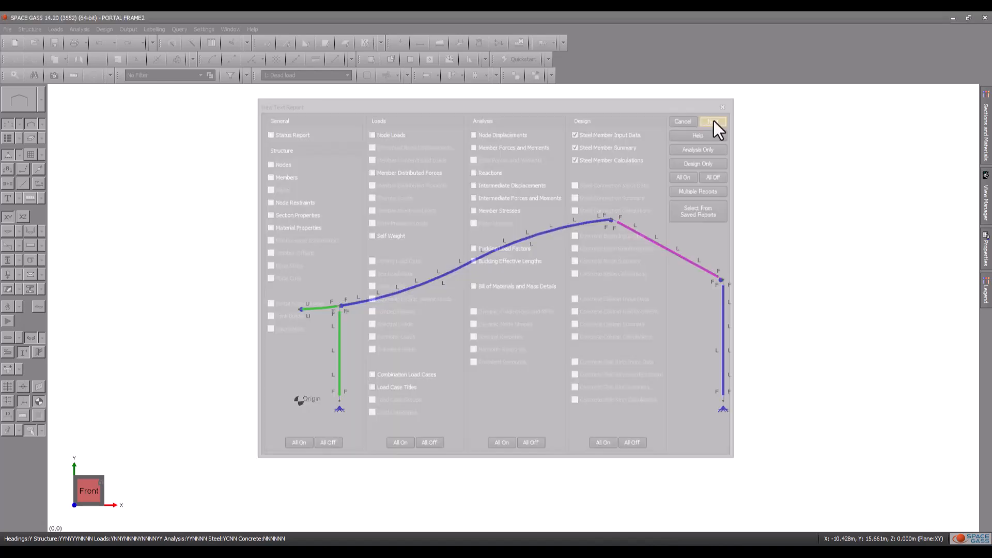
left_click(713, 121)
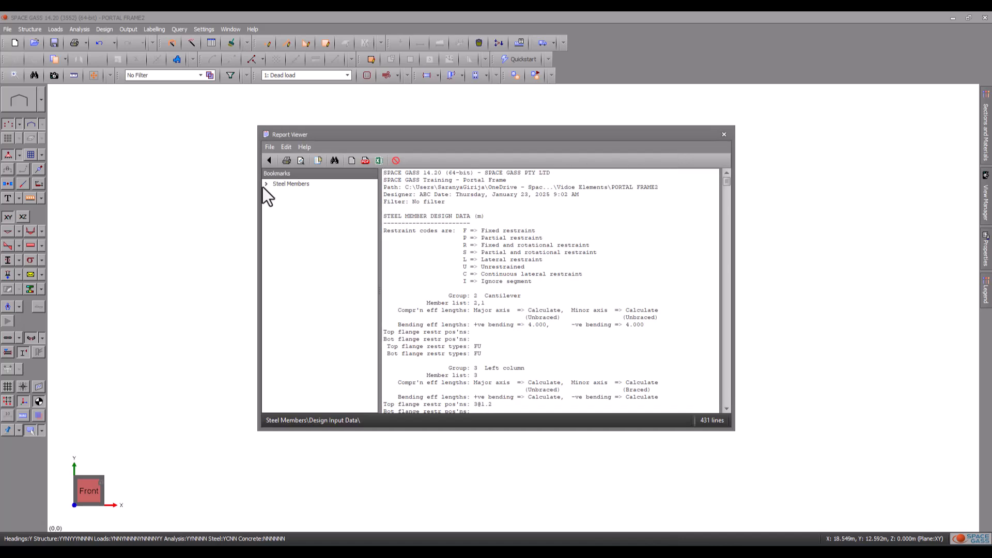
left_click(294, 211)
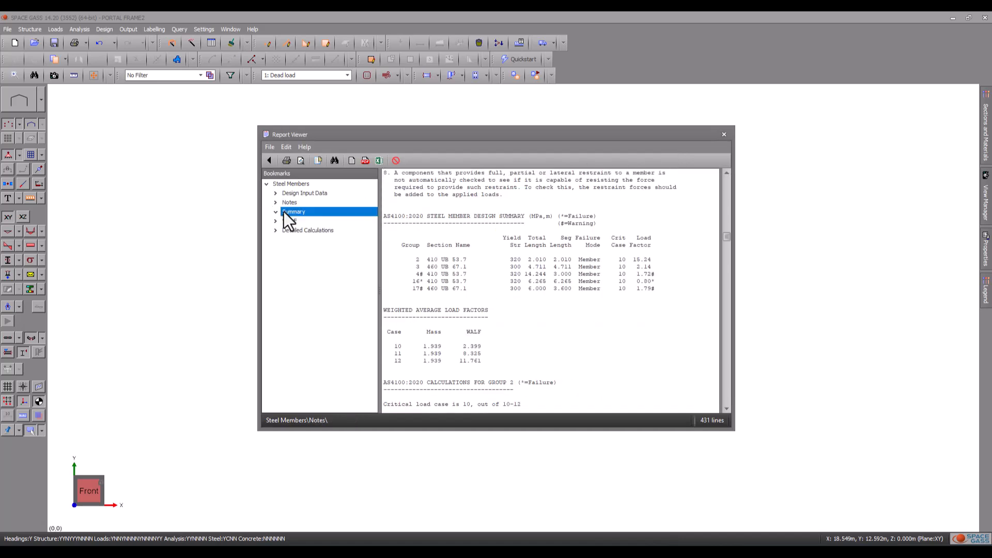
left_click(308, 229)
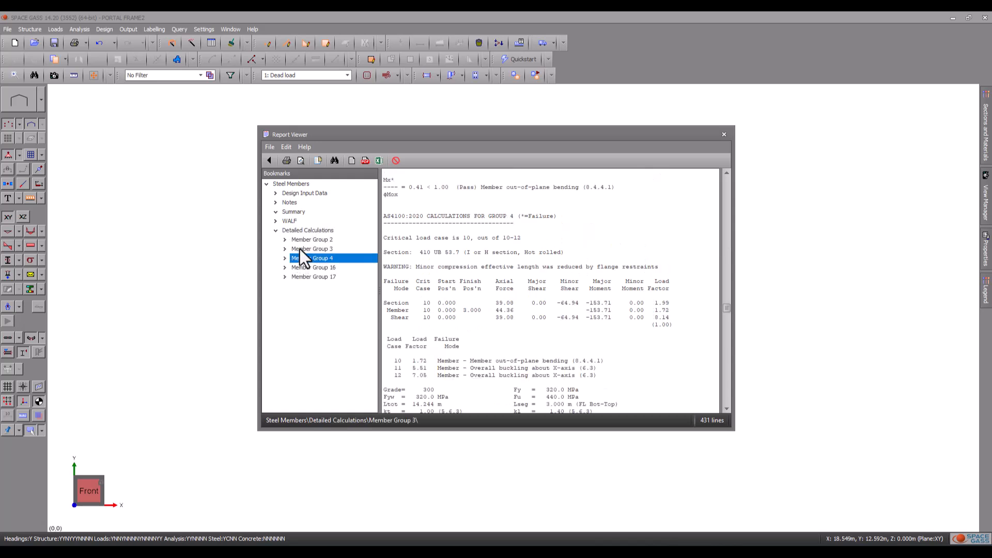
left_click(312, 276)
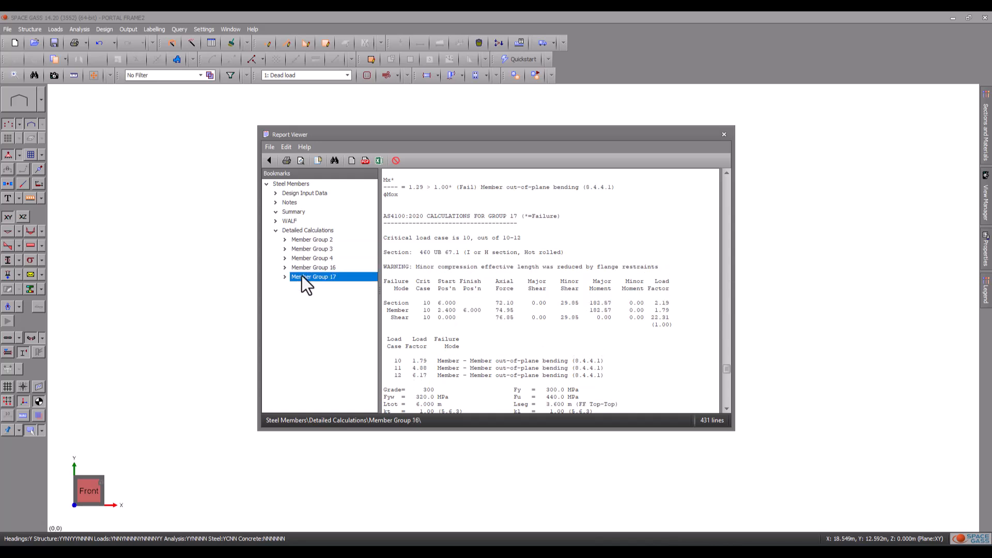
left_click(312, 257)
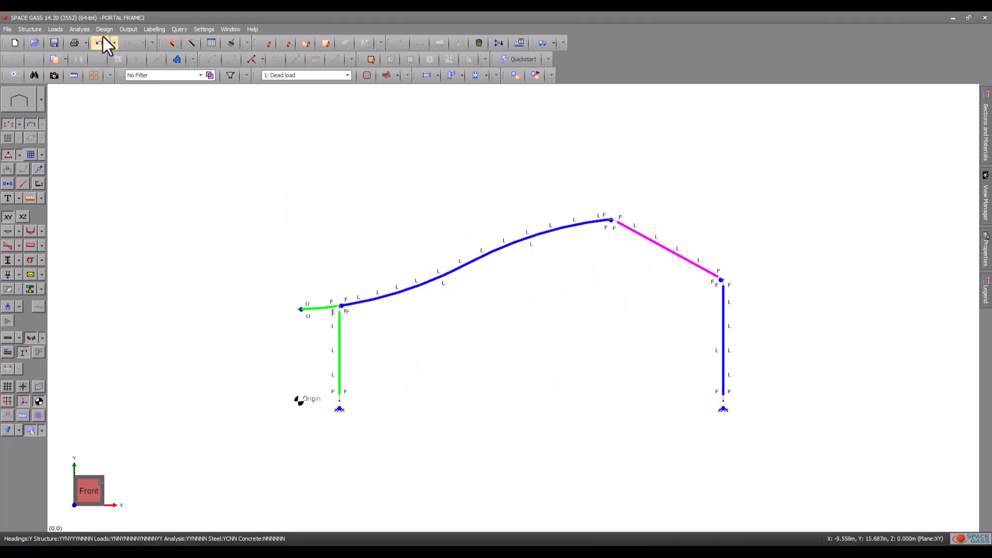
- Open the AS4100 steel member check settings from the Design menu
left_click(104, 29)
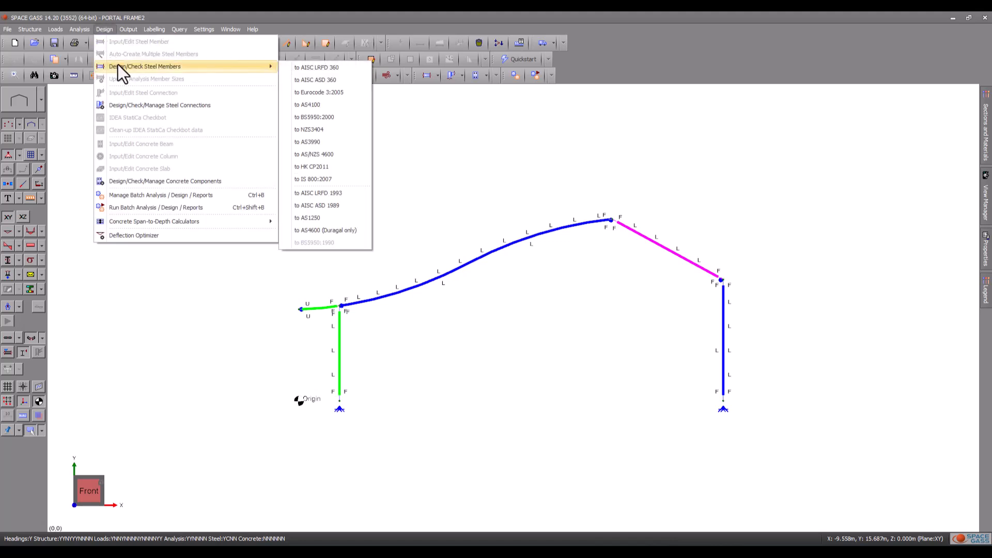
left_click(309, 104)
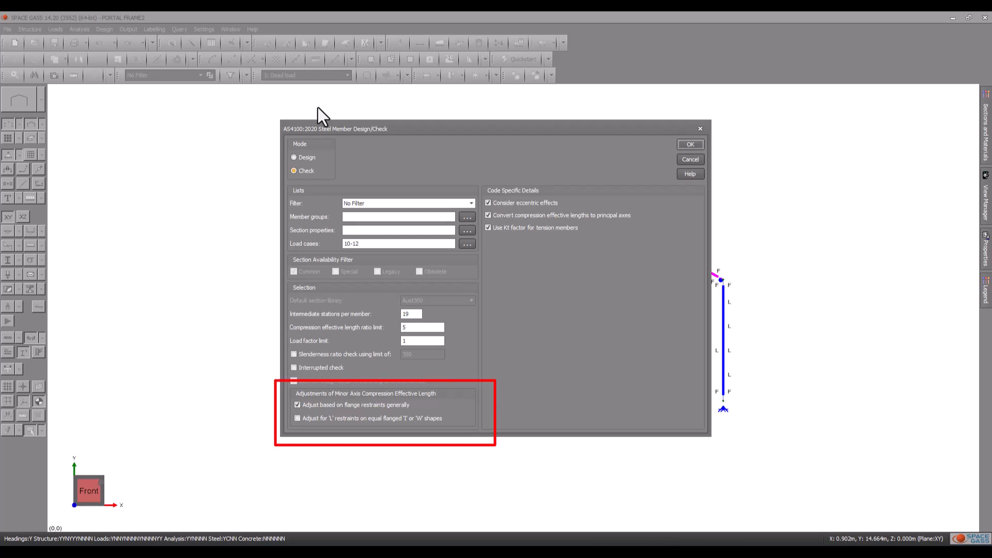
mouse_move(625, 140)
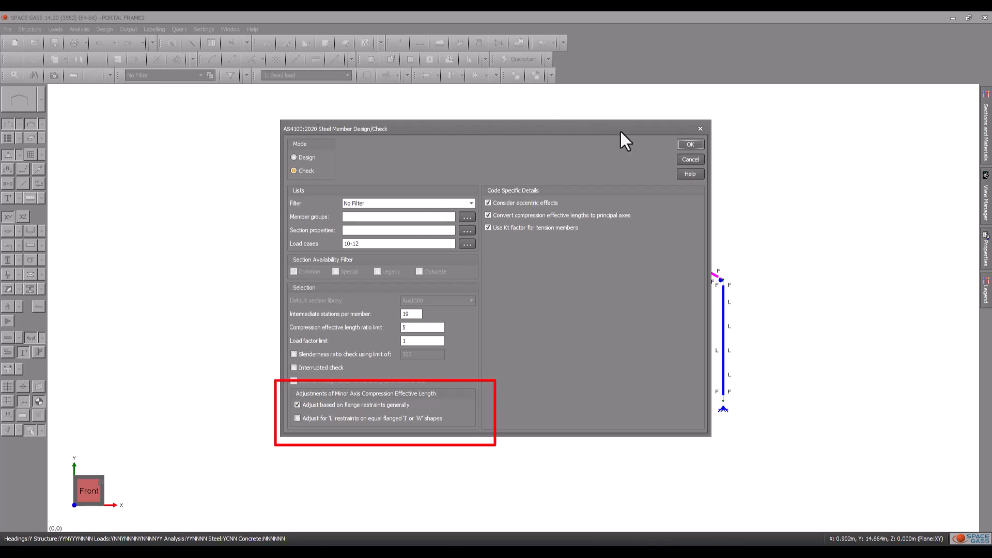